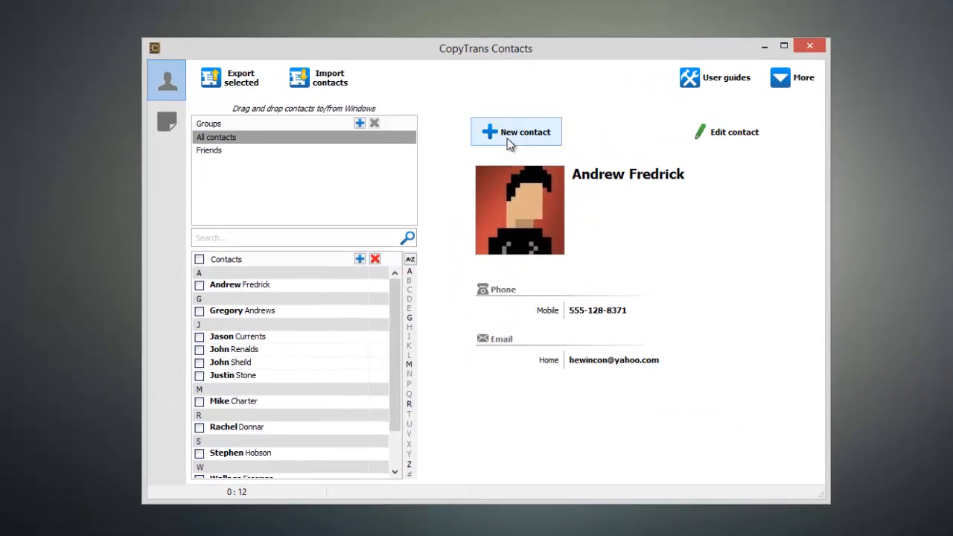
{"action": "left_click", "coordinate": [516, 131]}
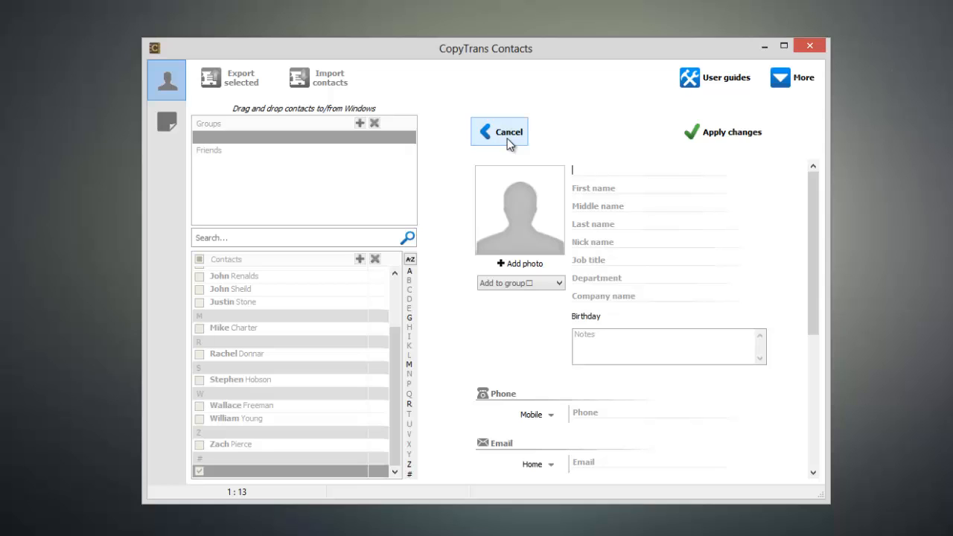
{"action": "type", "text": "Mr."}
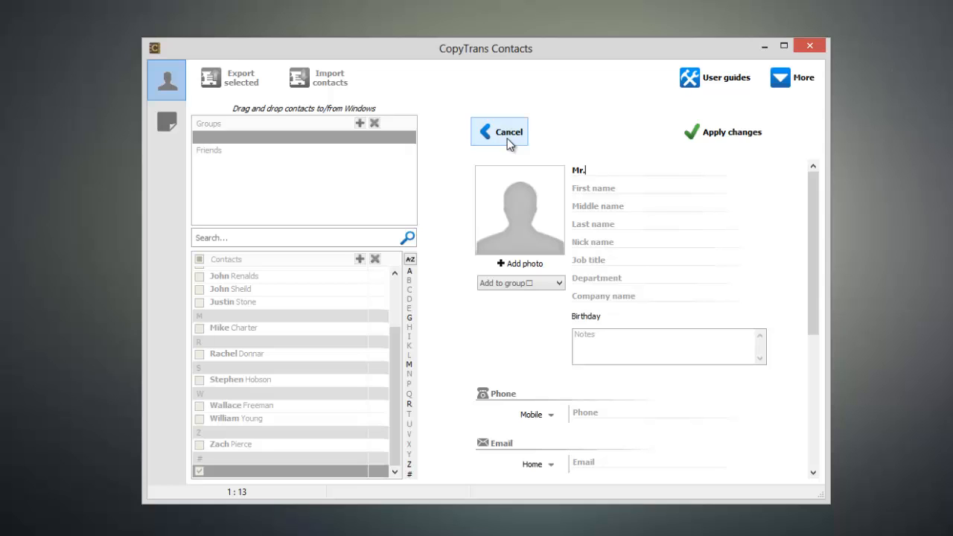
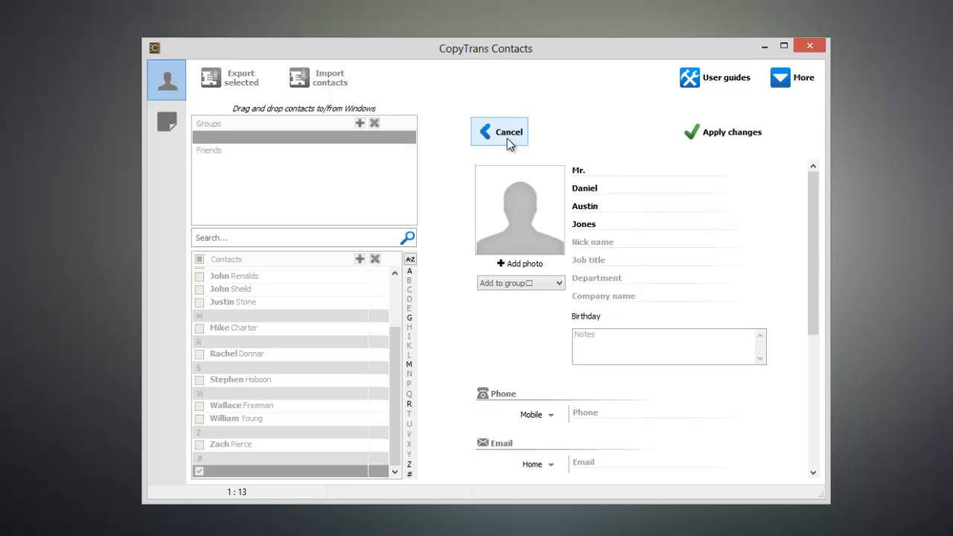
{"action": "left_click", "coordinate": [586, 315]}
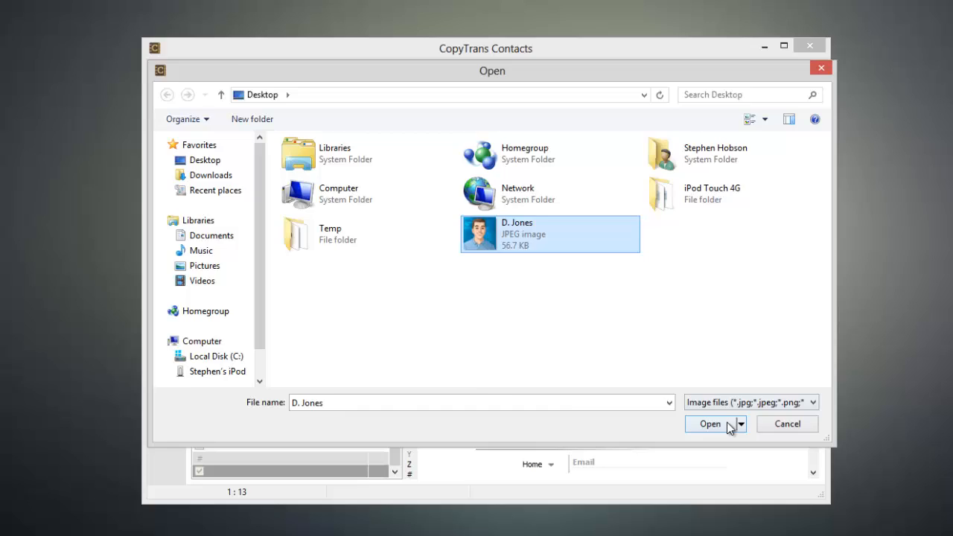
Use the D. Jones picture from the Desktop as the contact's photo
{"action": "left_click", "coordinate": [708, 423]}
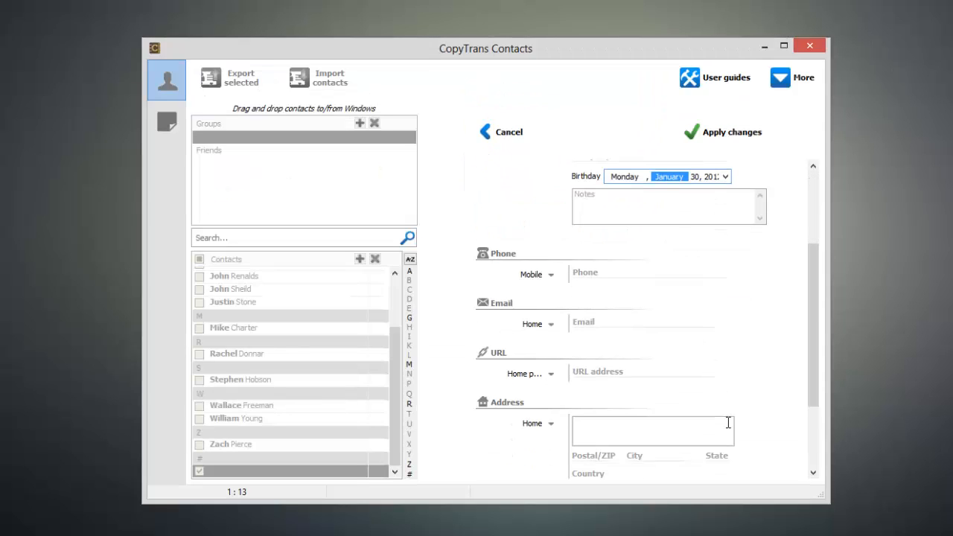
{"action": "left_click", "coordinate": [647, 272]}
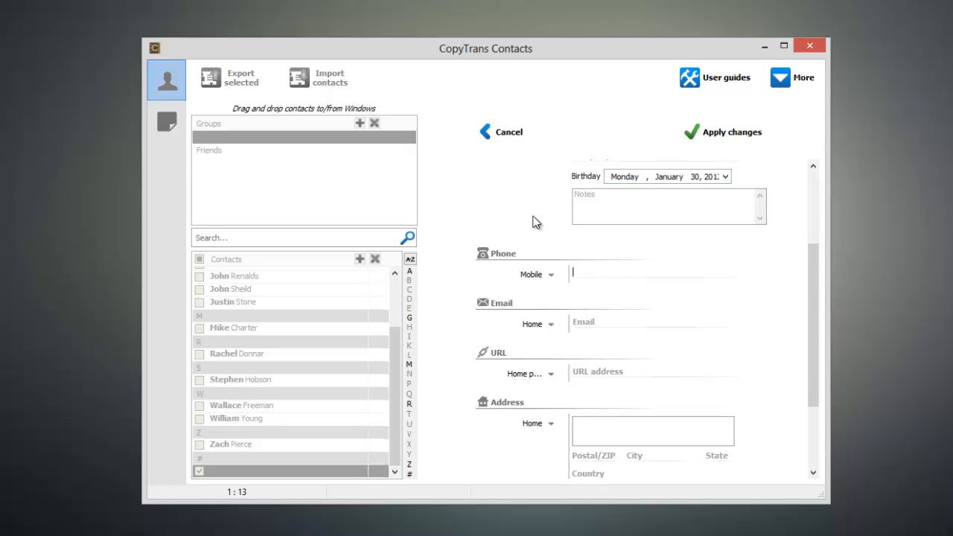
{"action": "left_click", "coordinate": [551, 274]}
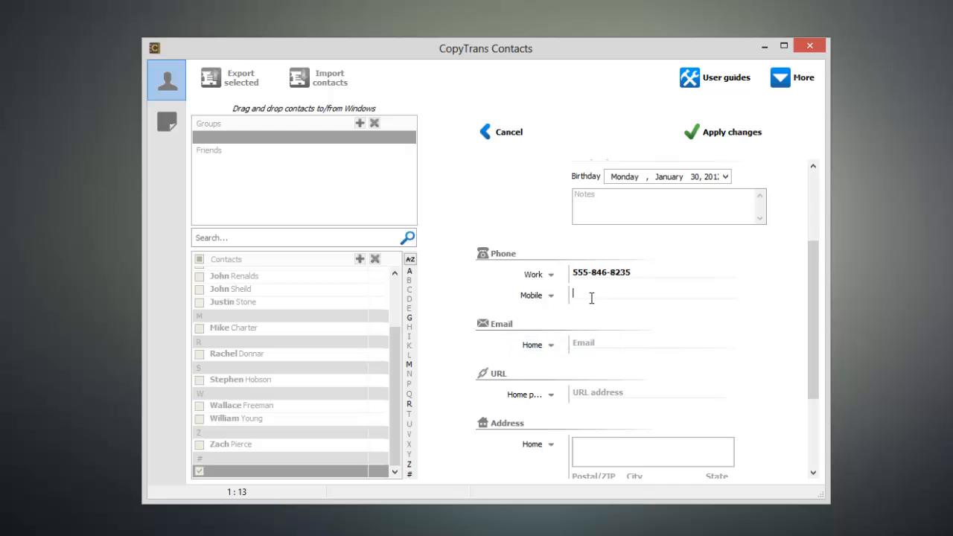
{"action": "type", "text": "555-974-9784"}
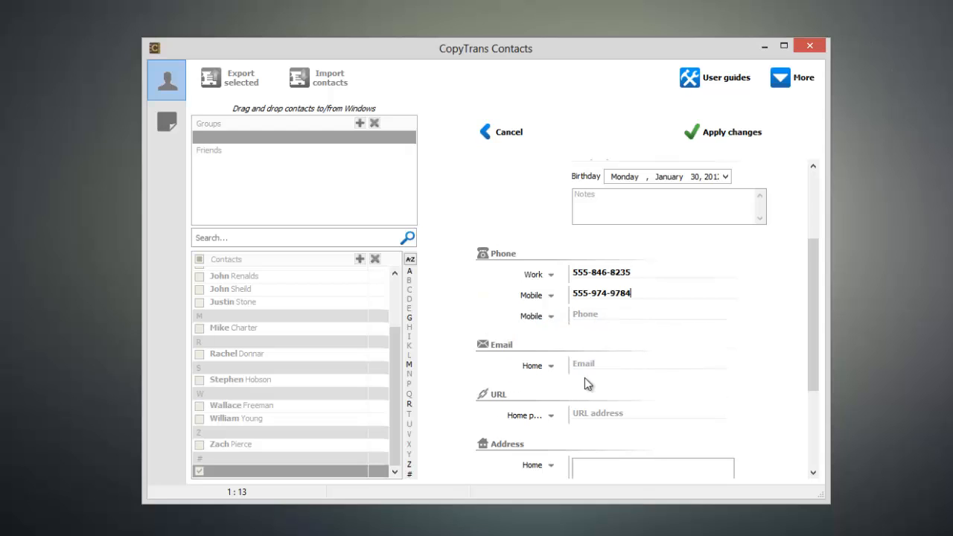
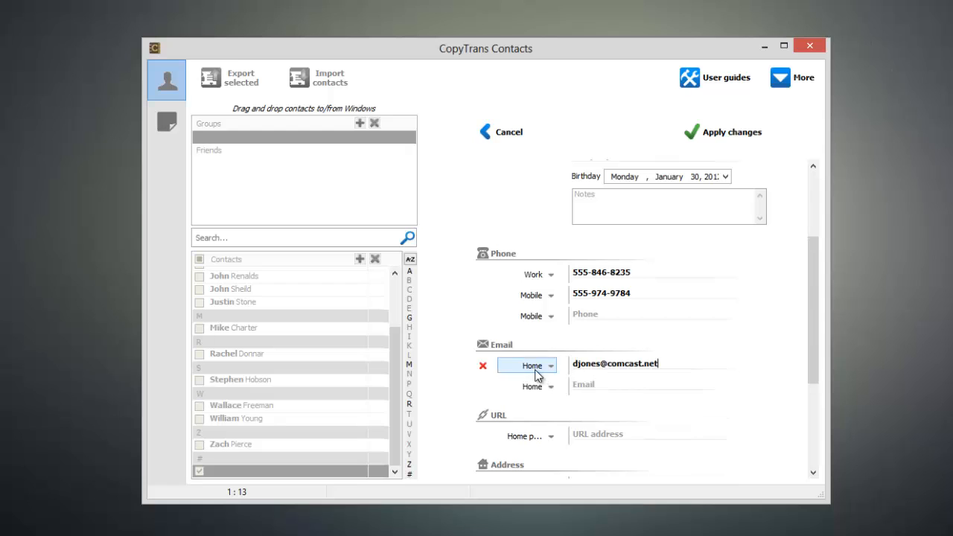
{"action": "left_click", "coordinate": [530, 365]}
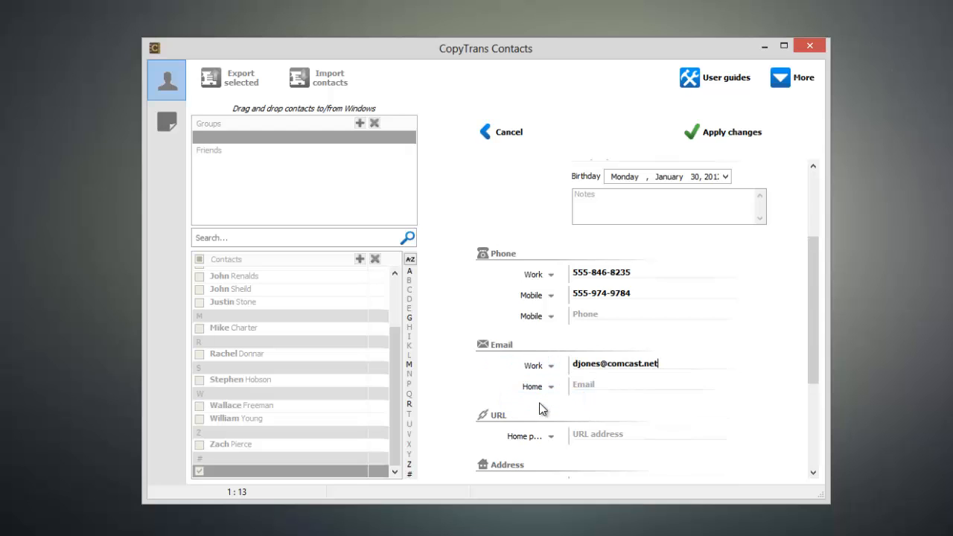
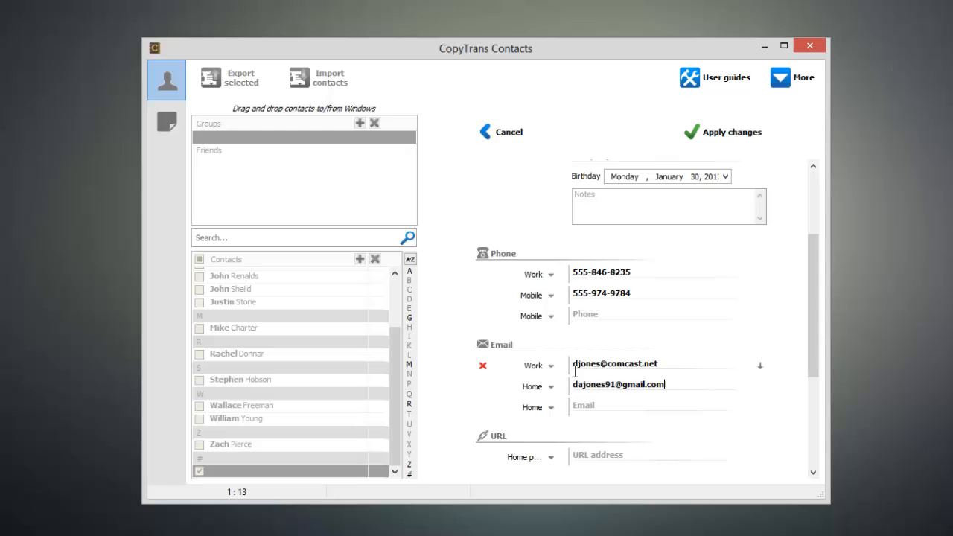
{"action": "scroll", "scroll_direction": "down", "scroll_amount": 3}
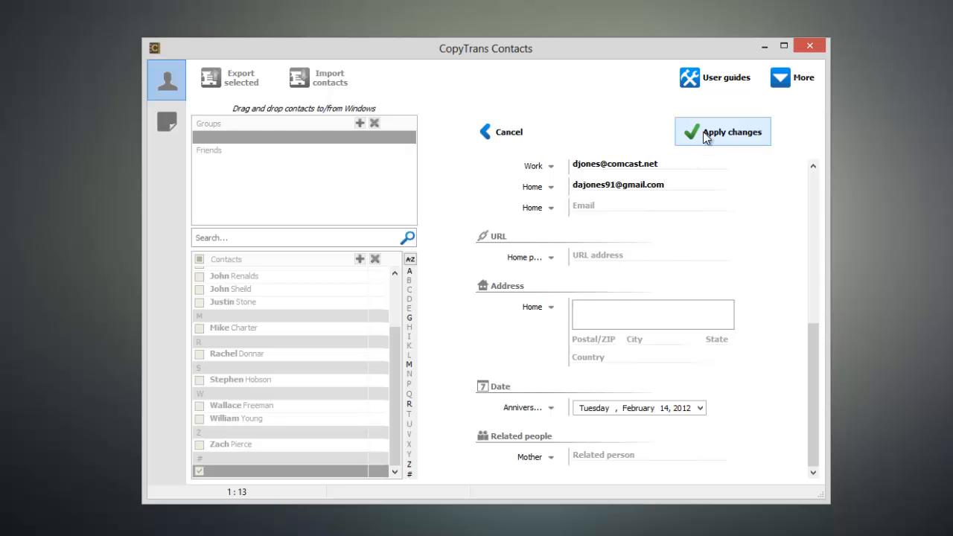
{"action": "left_click", "coordinate": [720, 131]}
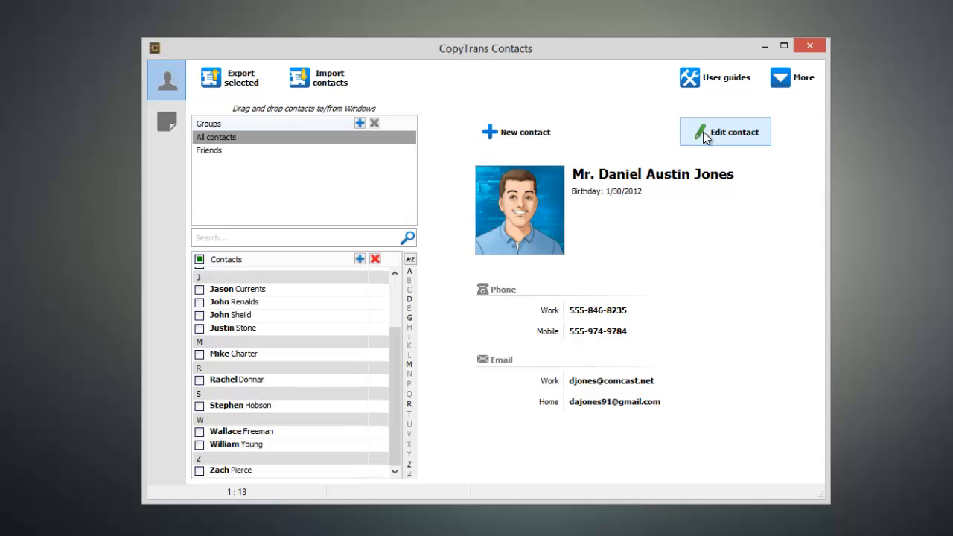
{"action": "mouse_move", "coordinate": [360, 124]}
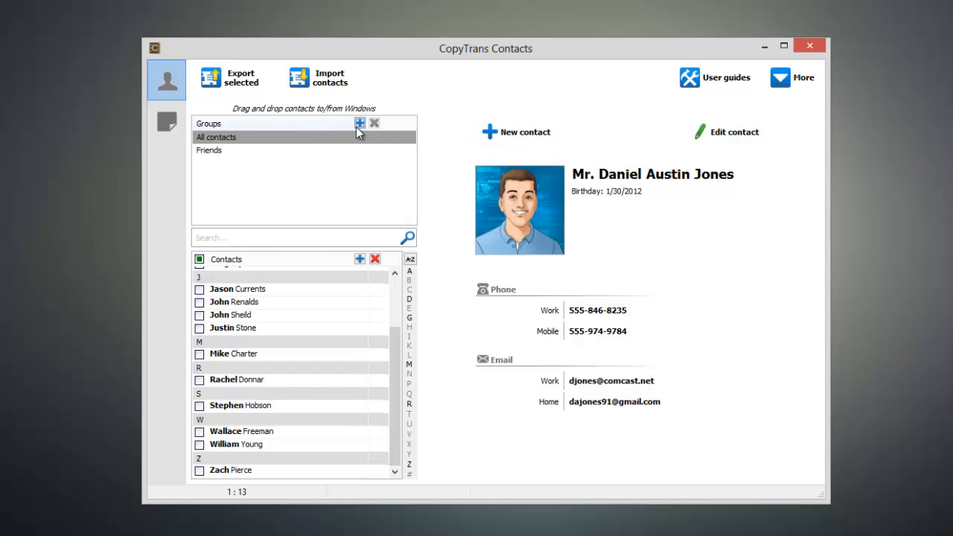
{"action": "left_click", "coordinate": [360, 123]}
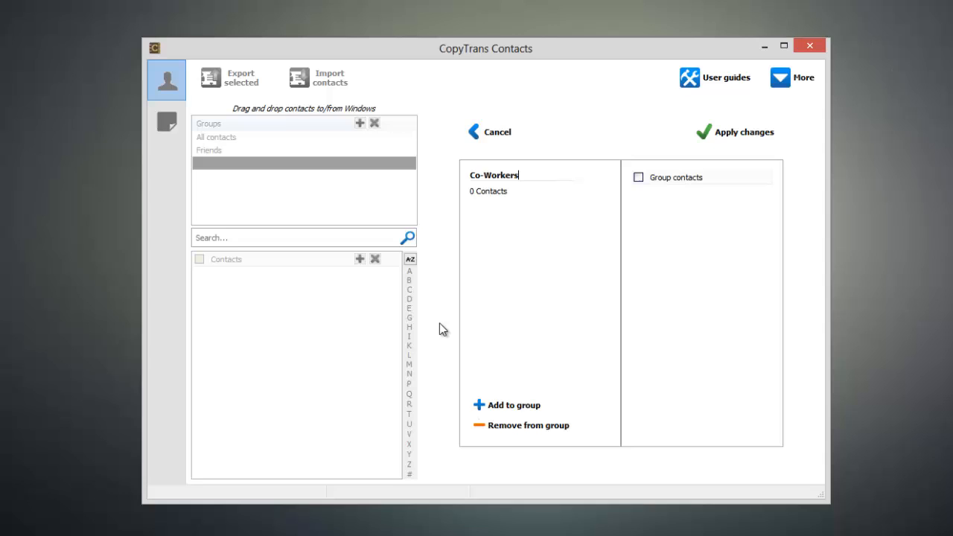
{"action": "left_click", "coordinate": [512, 405]}
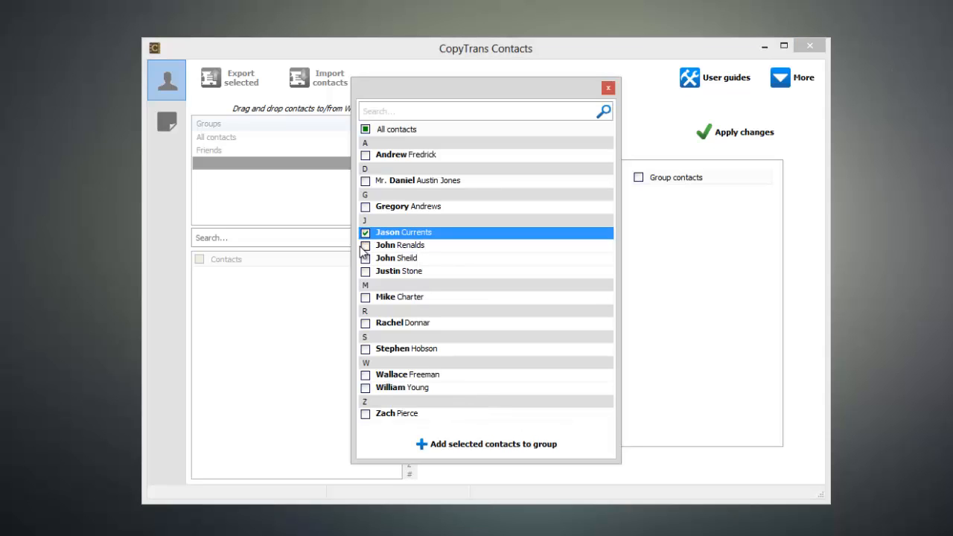
{"action": "left_click", "coordinate": [365, 245]}
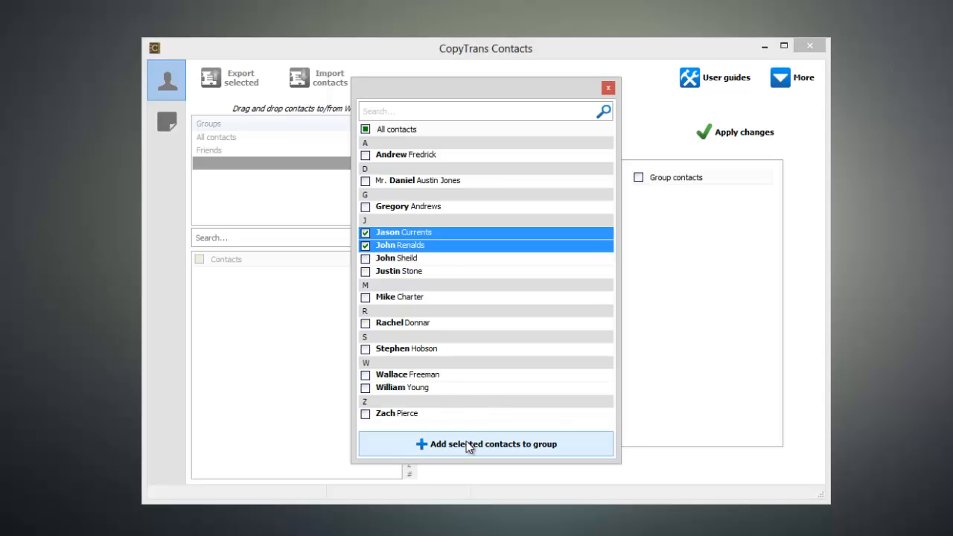
{"action": "left_click", "coordinate": [486, 444]}
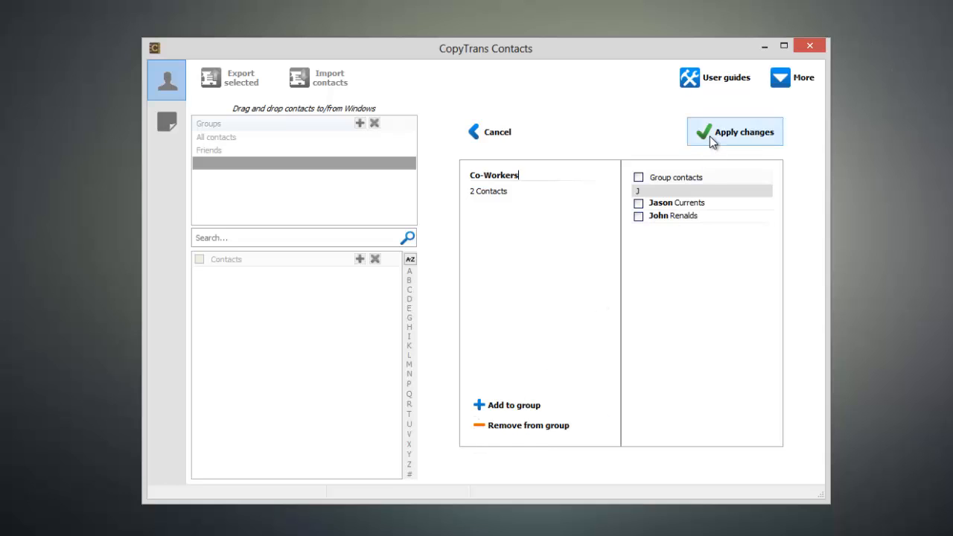
Save the Co-Workers group and review its members
{"action": "left_click", "coordinate": [735, 131]}
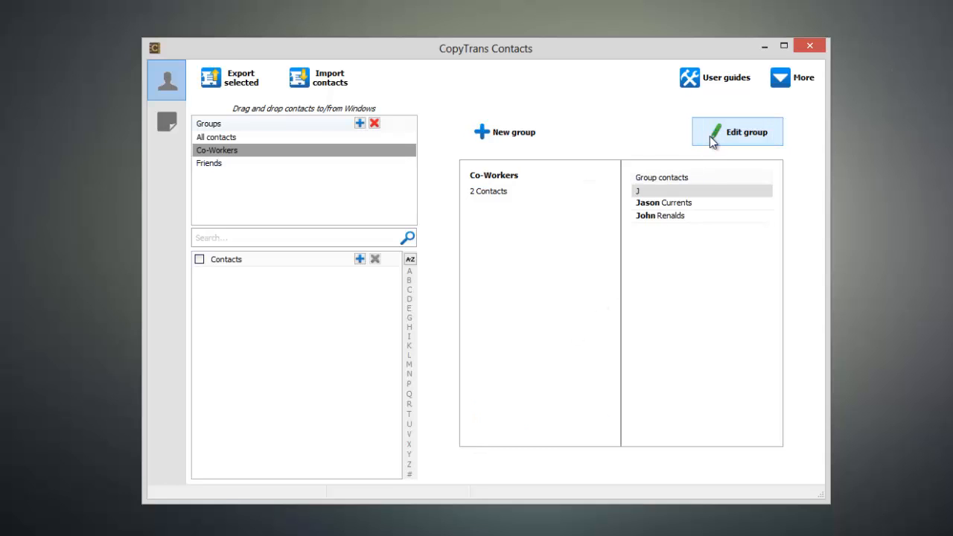
{"action": "left_click", "coordinate": [217, 149]}
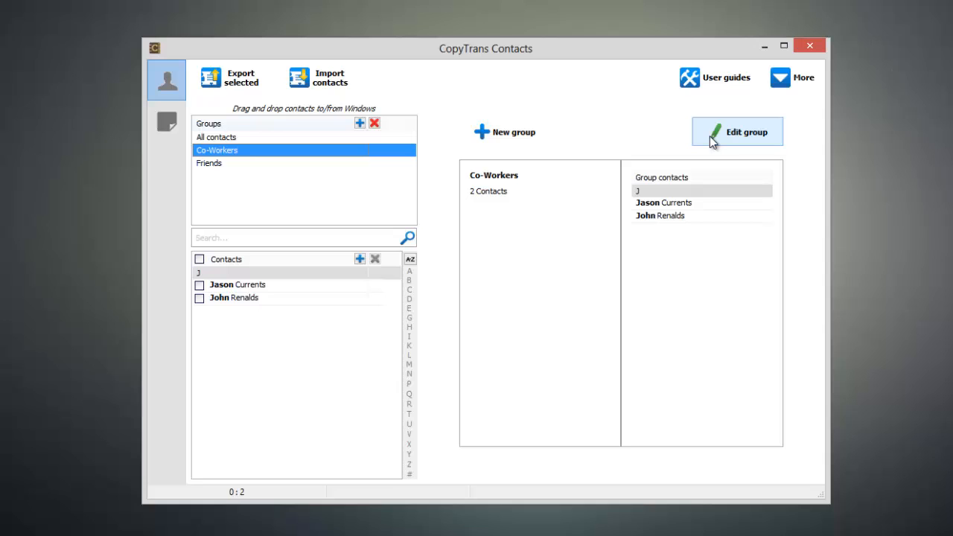
{"action": "left_click", "coordinate": [737, 131]}
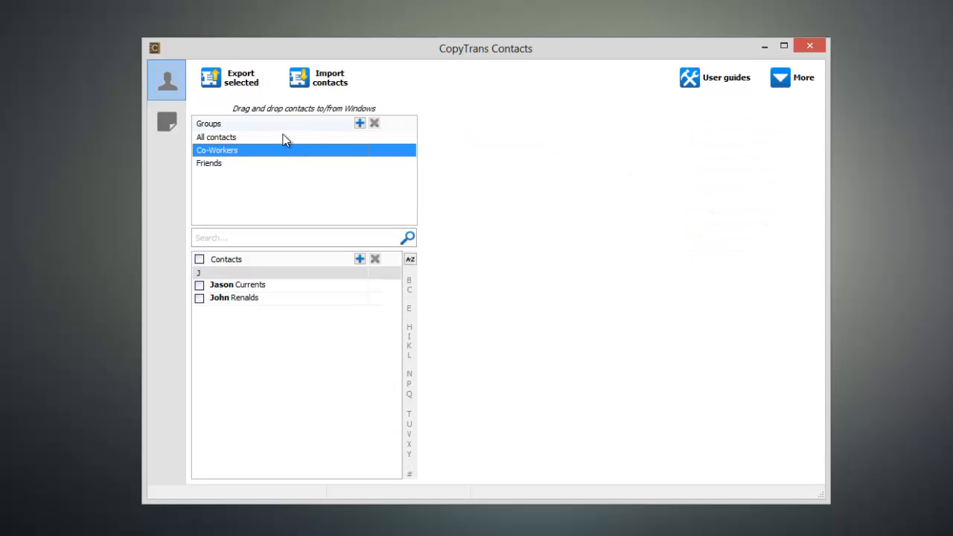
{"action": "left_click", "coordinate": [216, 137]}
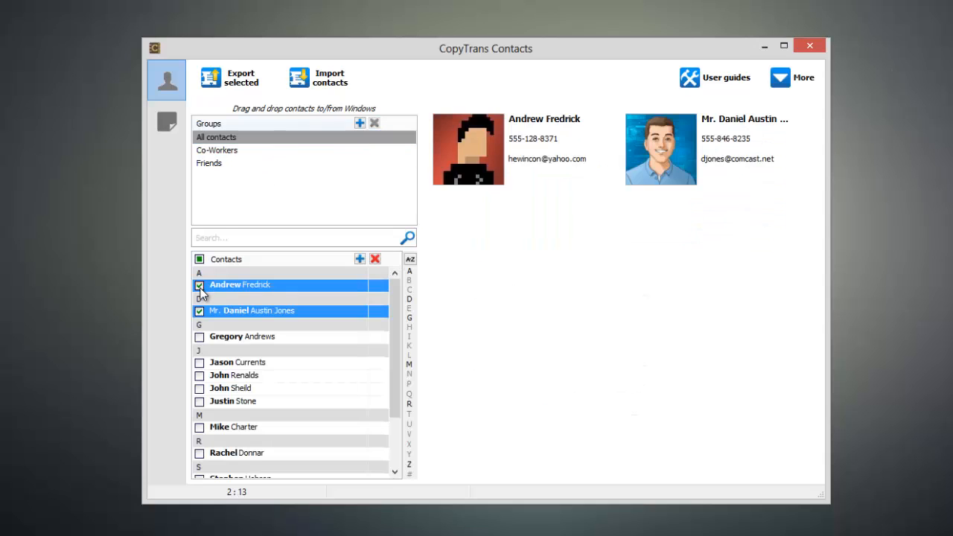
{"action": "left_click", "coordinate": [199, 337]}
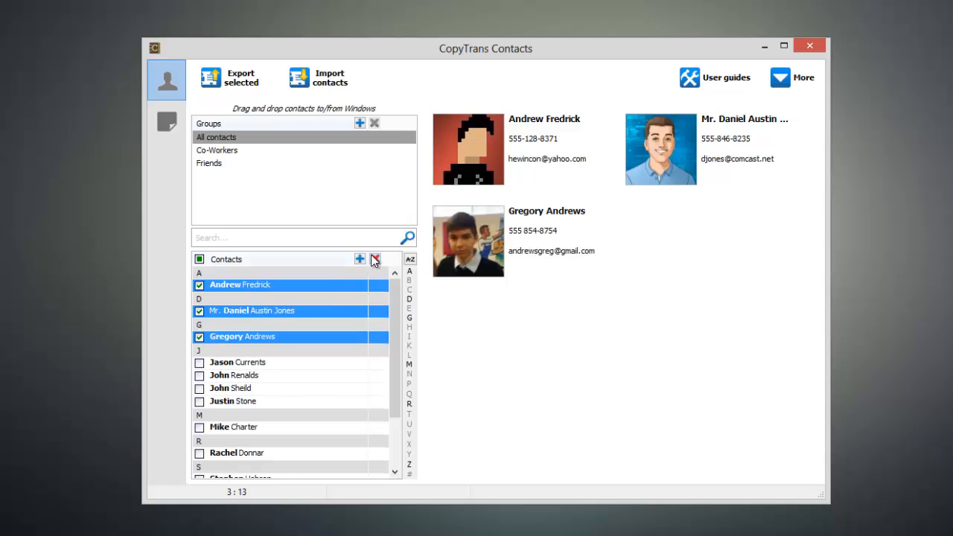